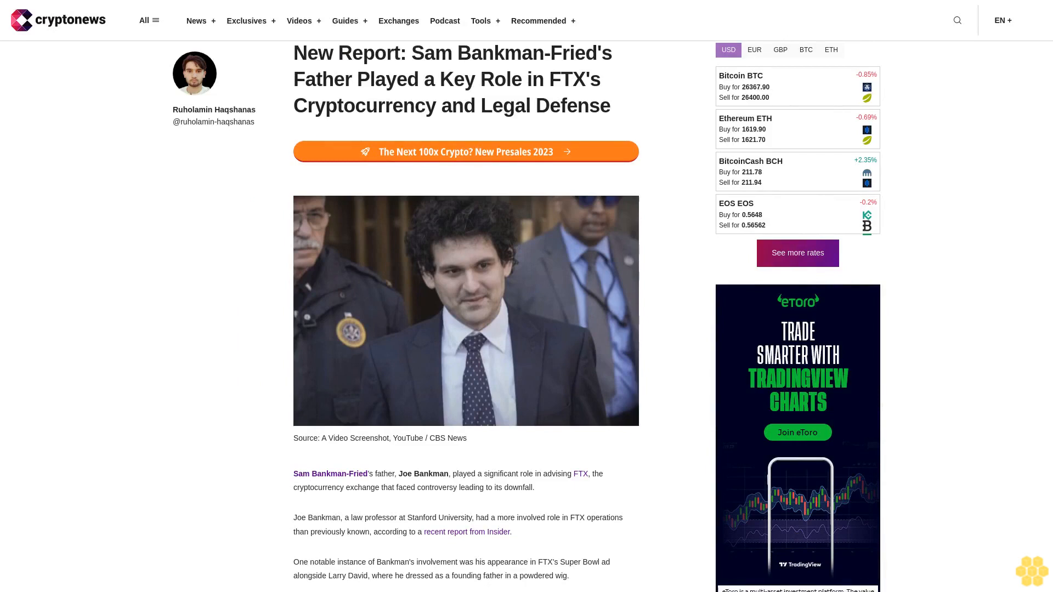
scroll("down", 3)
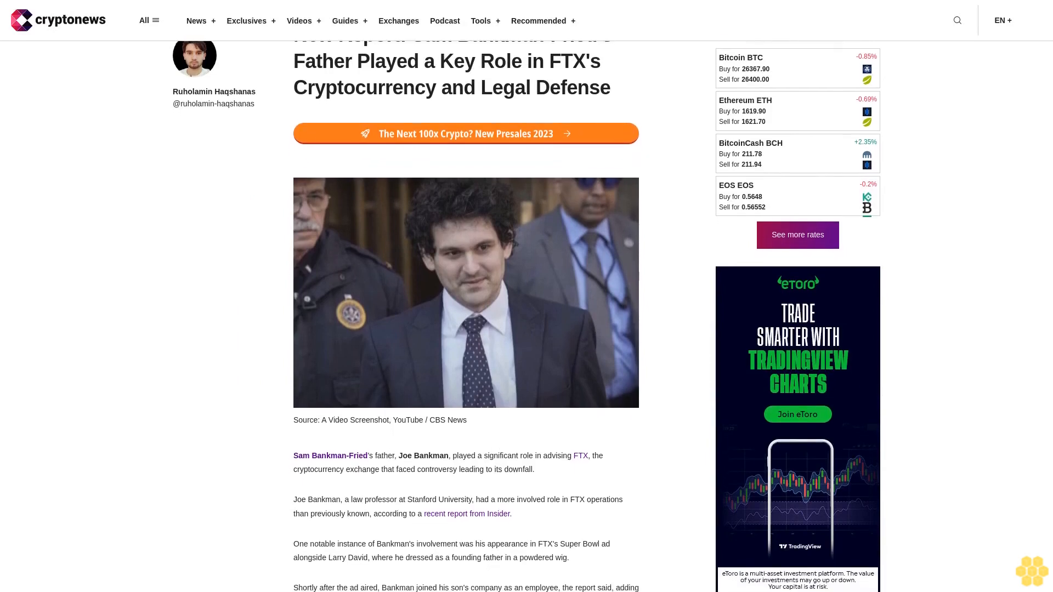
scroll("down", 3)
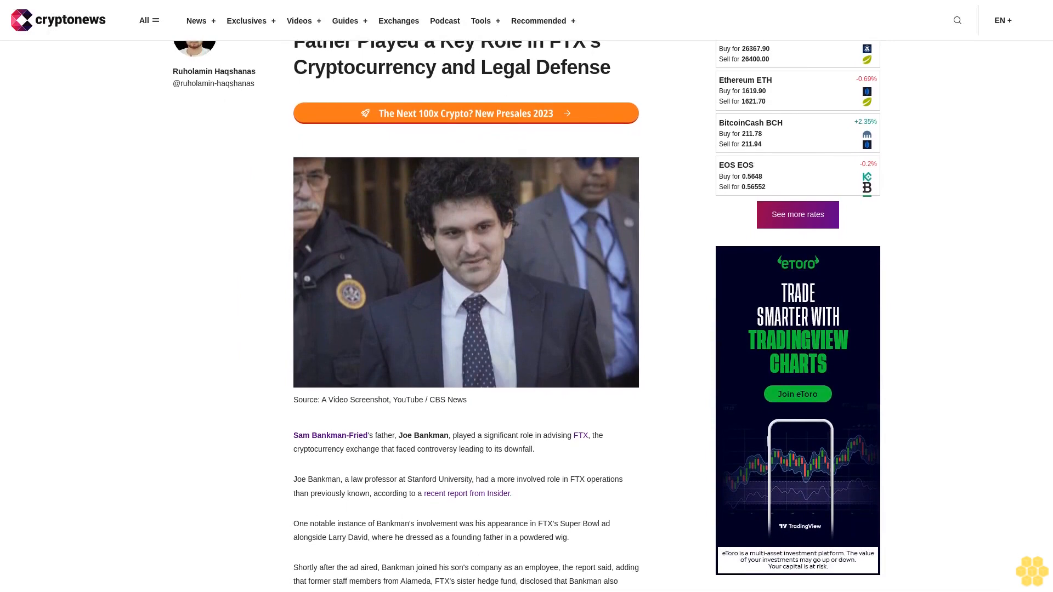
scroll("down", 3)
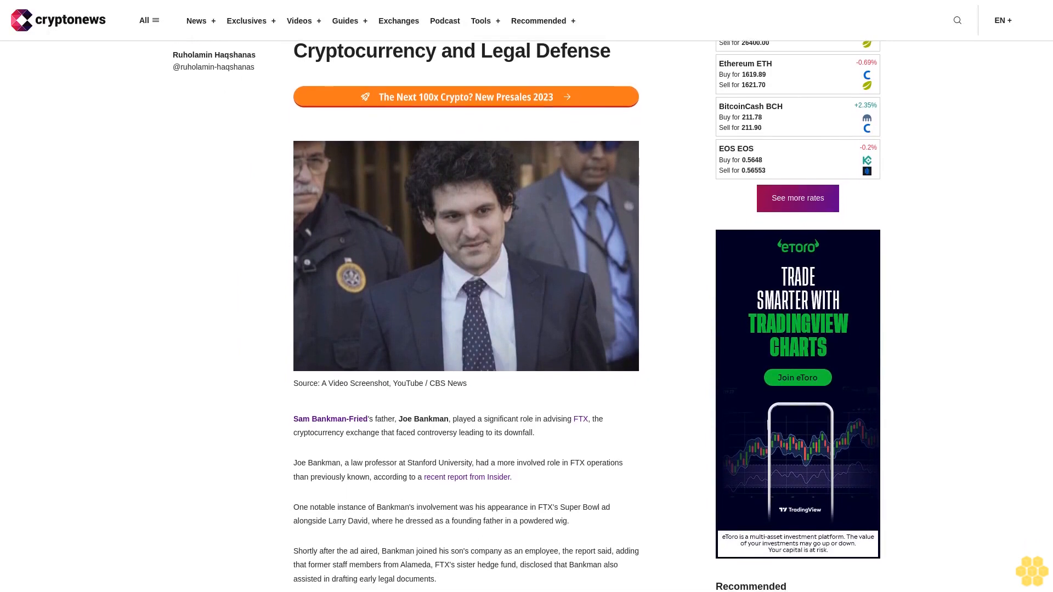
scroll("down", 3)
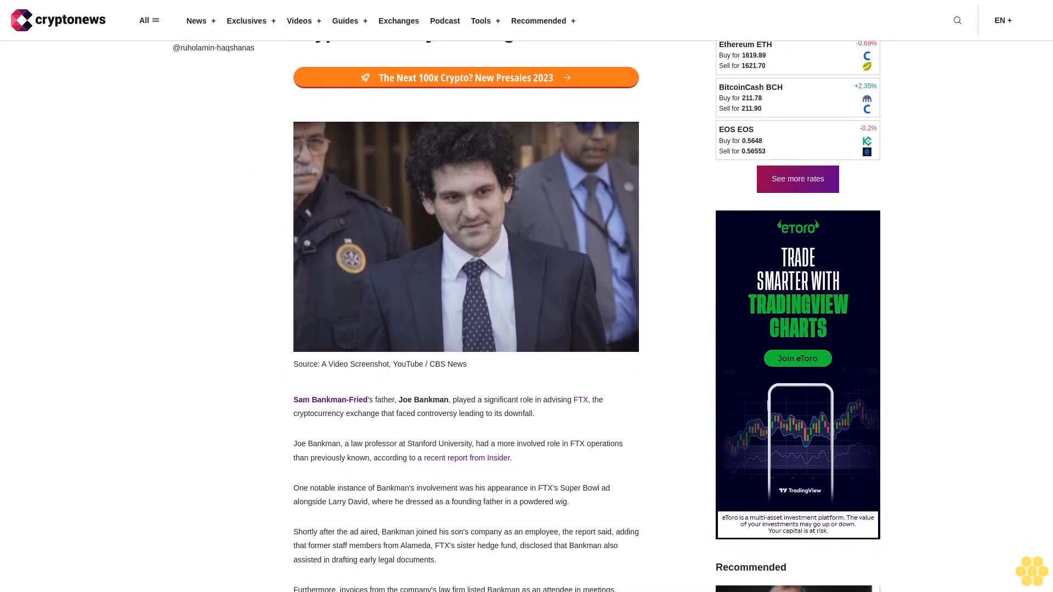
scroll("down", 3)
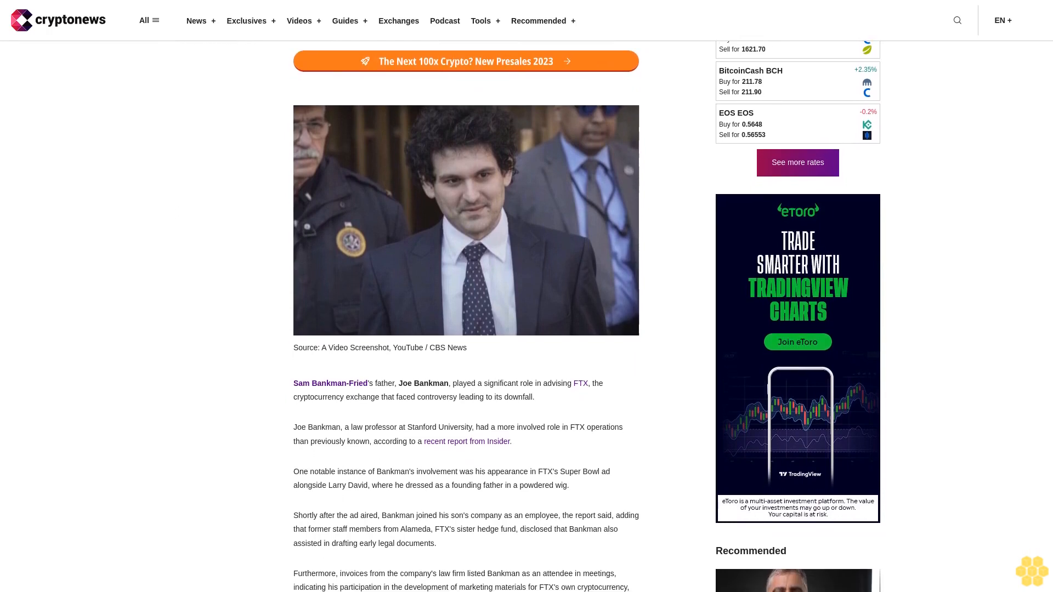
scroll("down", 3)
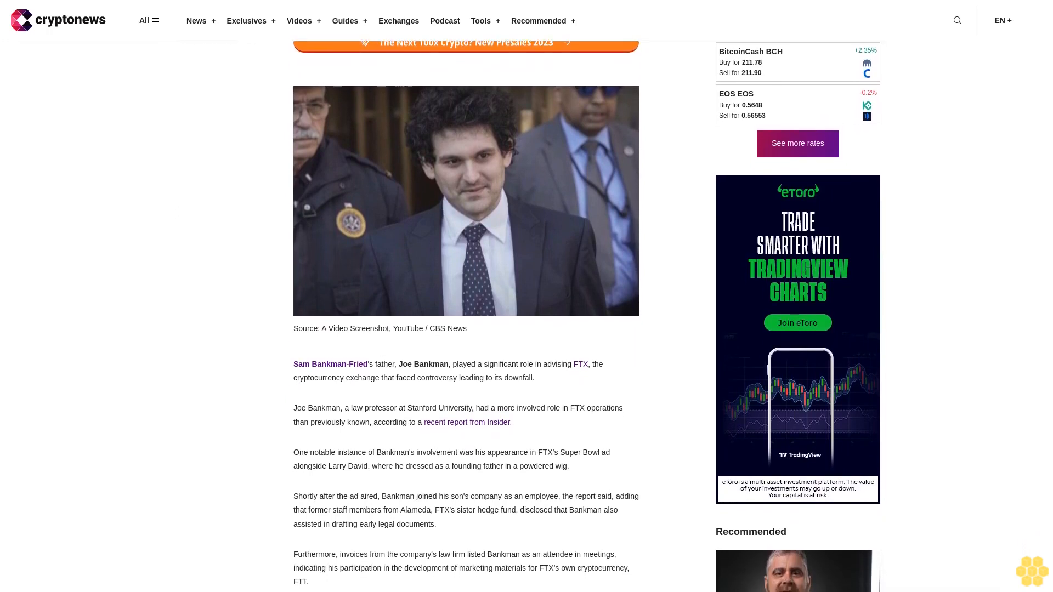
scroll("down", 3)
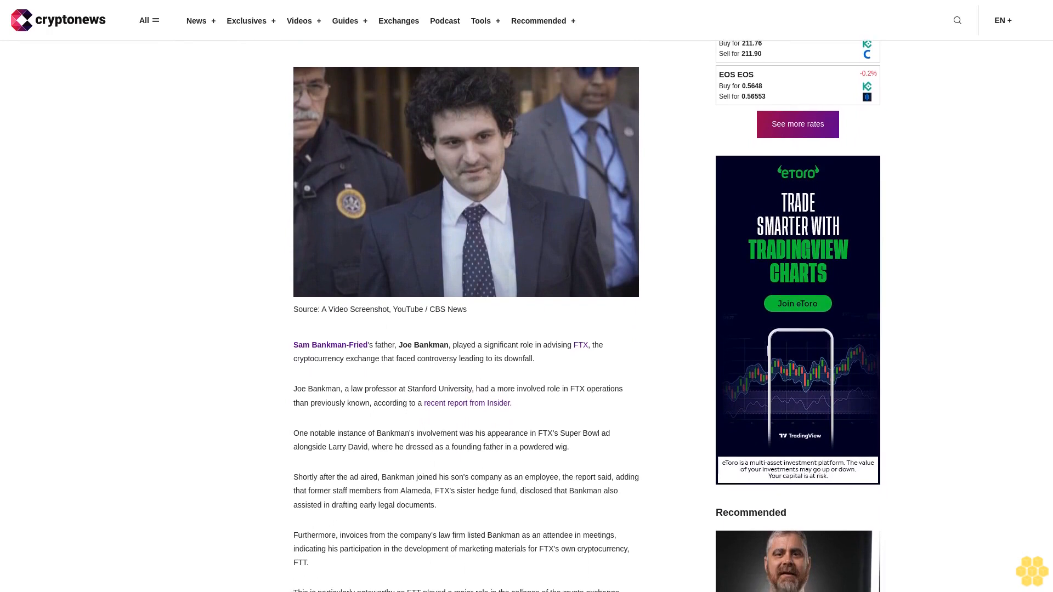
scroll("down", 3)
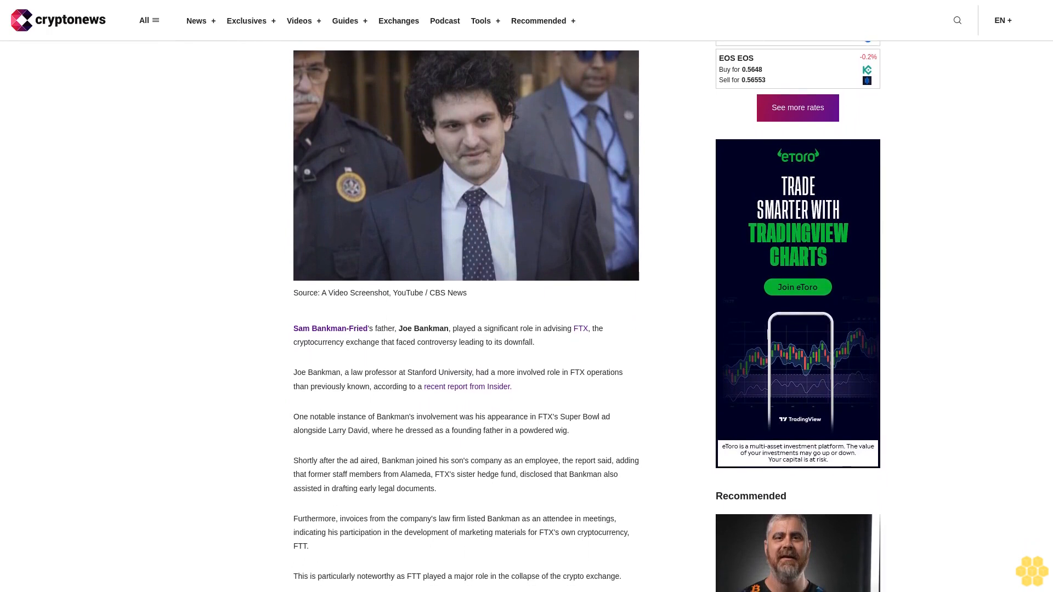
scroll("down", 3)
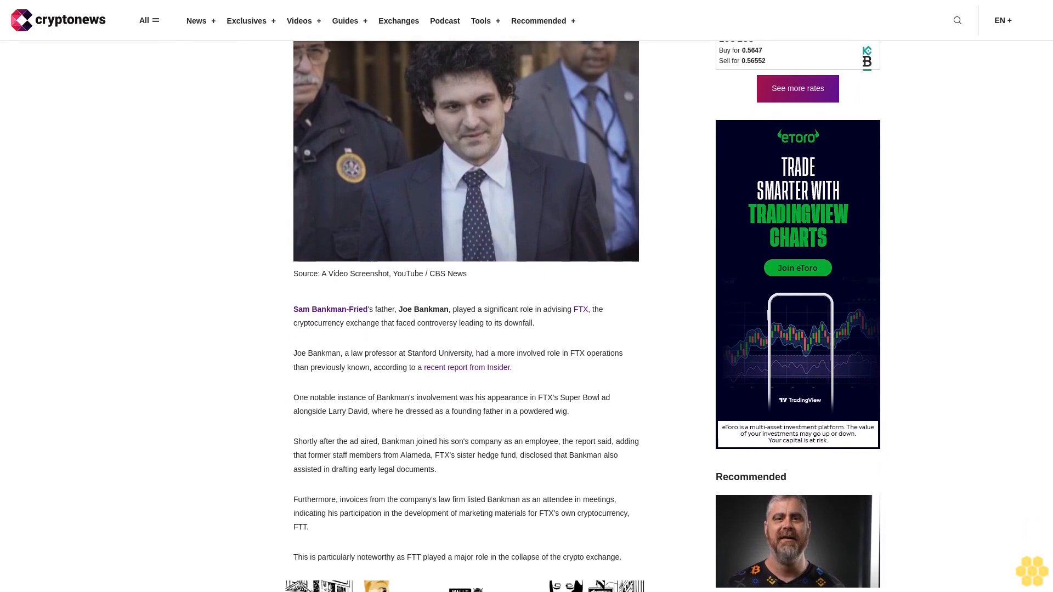
scroll("down", 3)
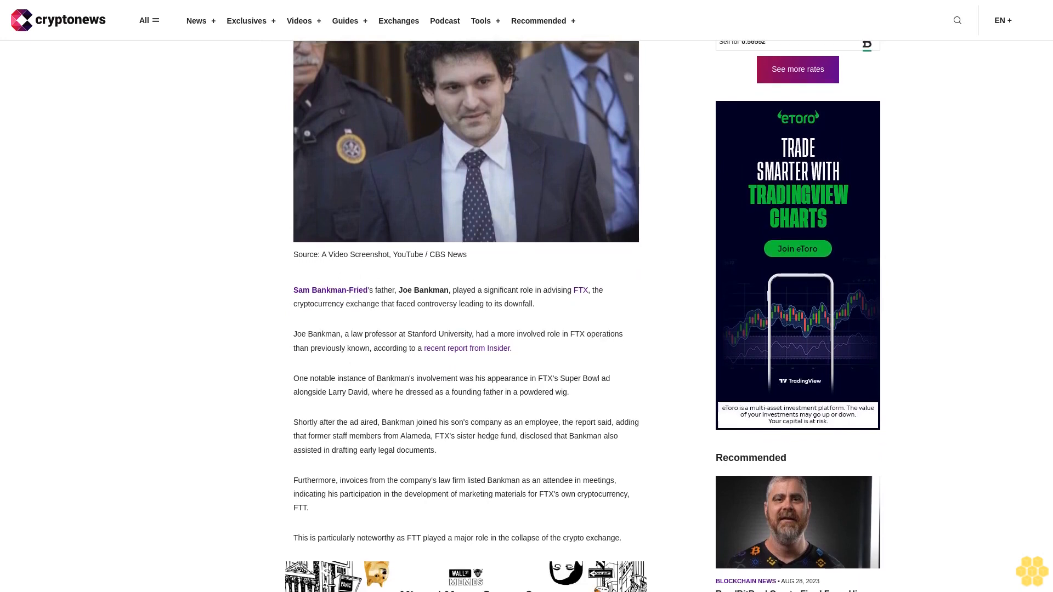
scroll("down", 3)
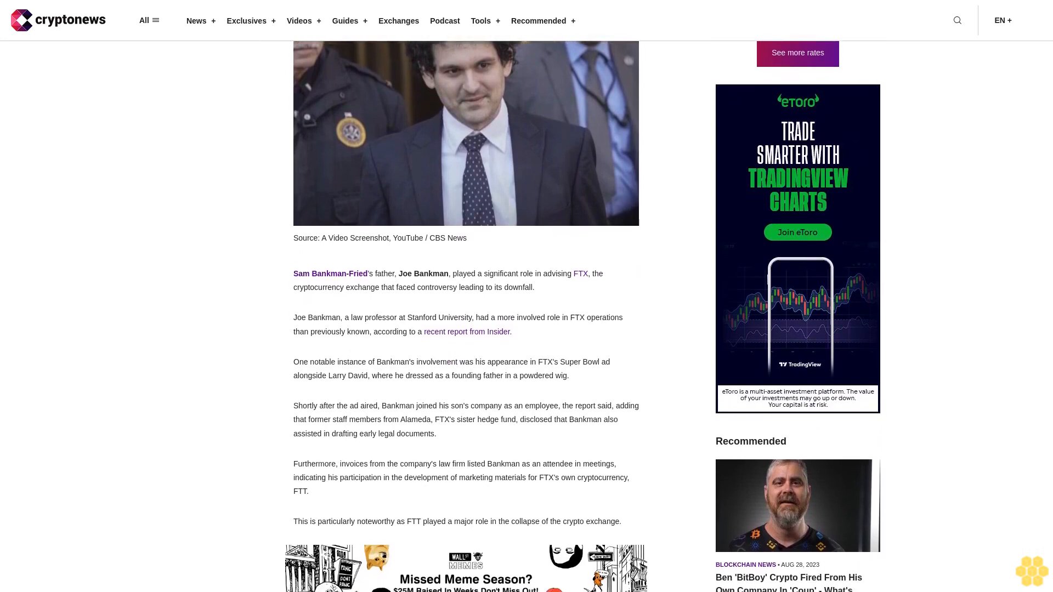
scroll("down", 3)
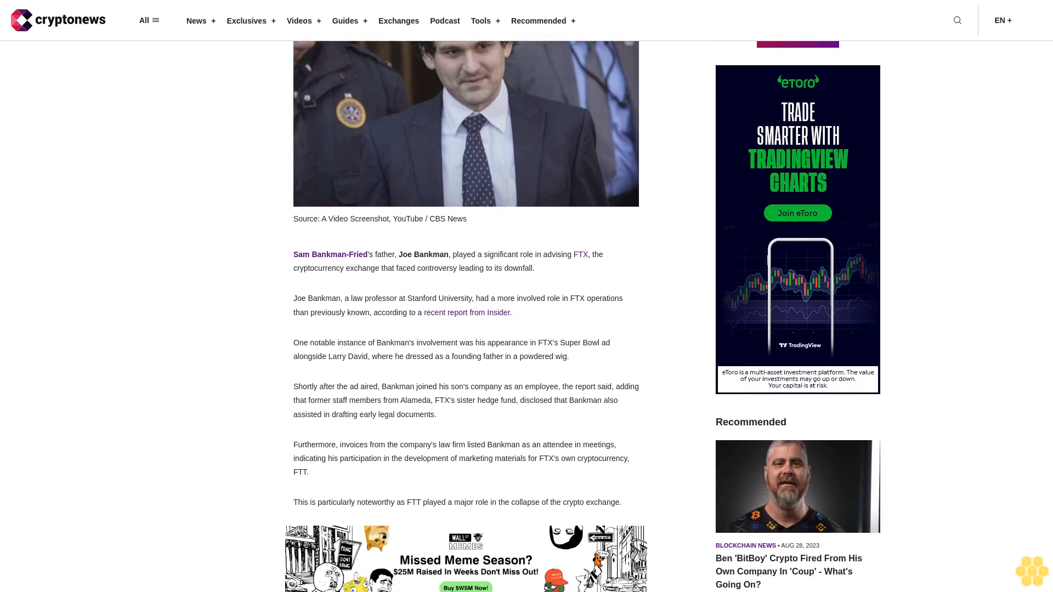
scroll("down", 3)
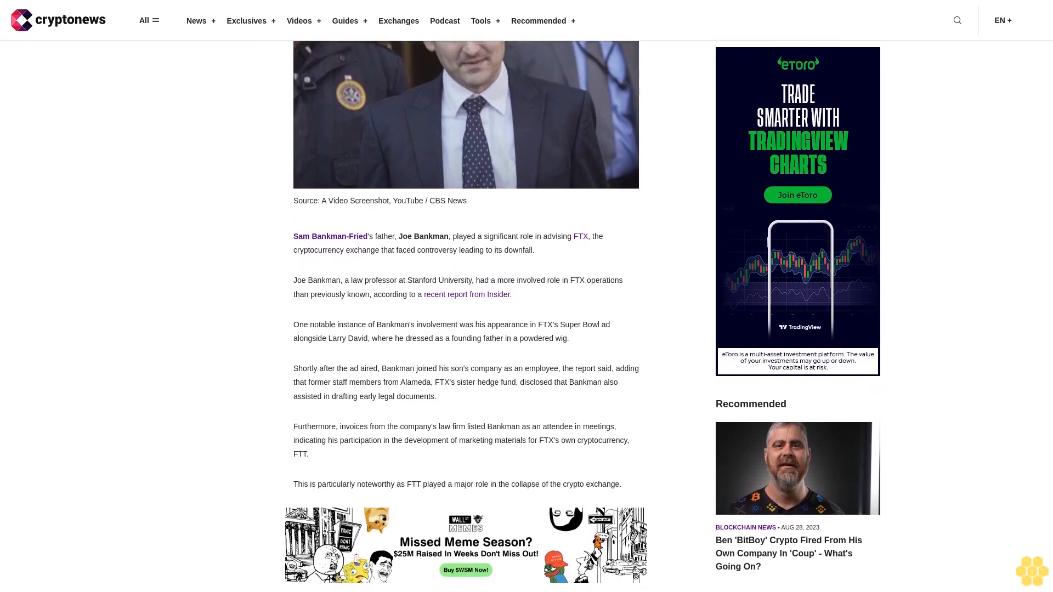
scroll("down", 3)
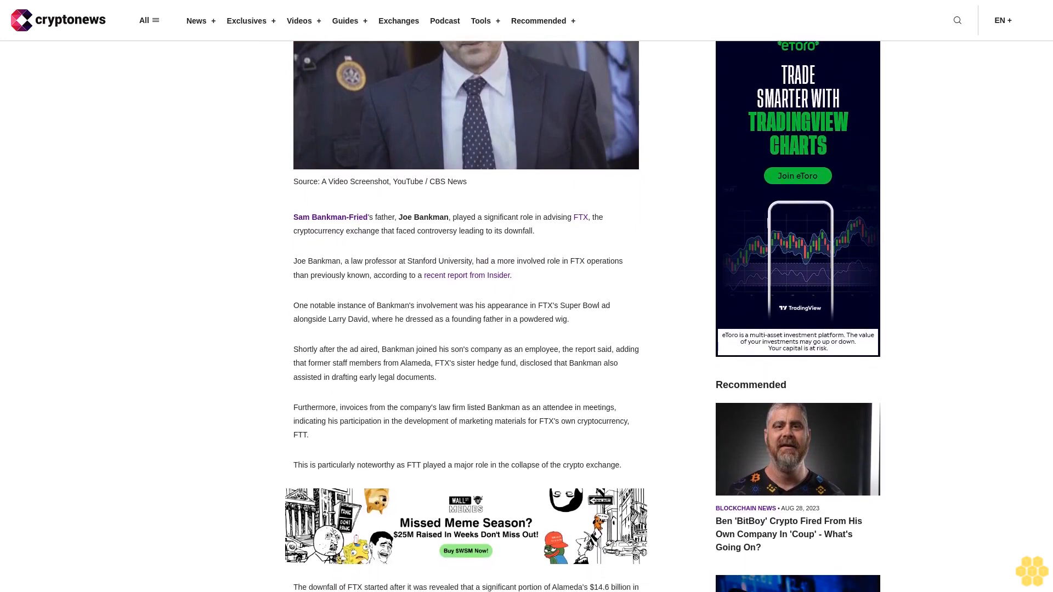
scroll("down", 3)
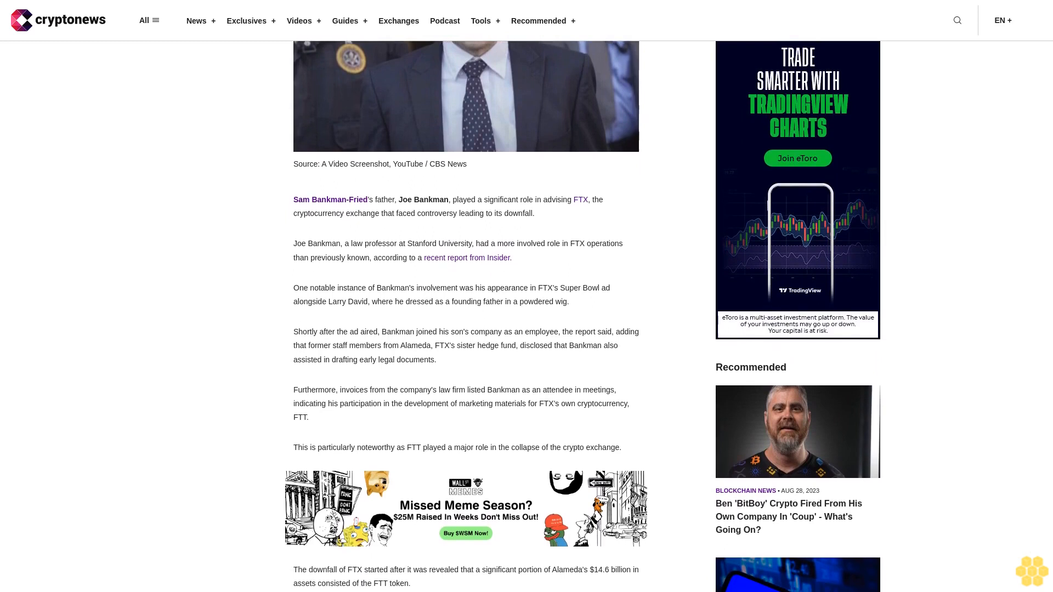
scroll("down", 3)
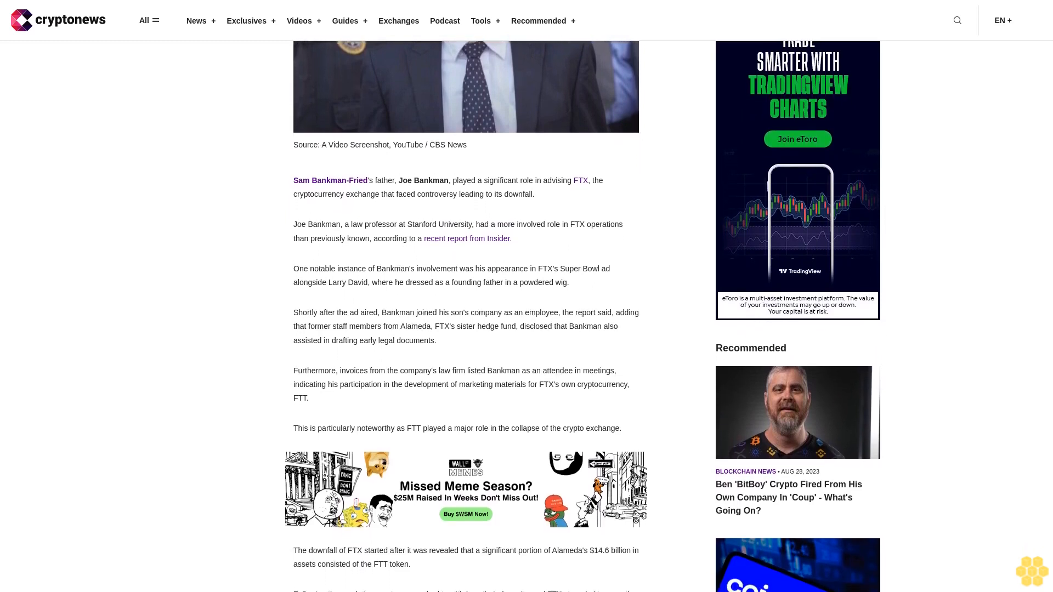
scroll("down", 3)
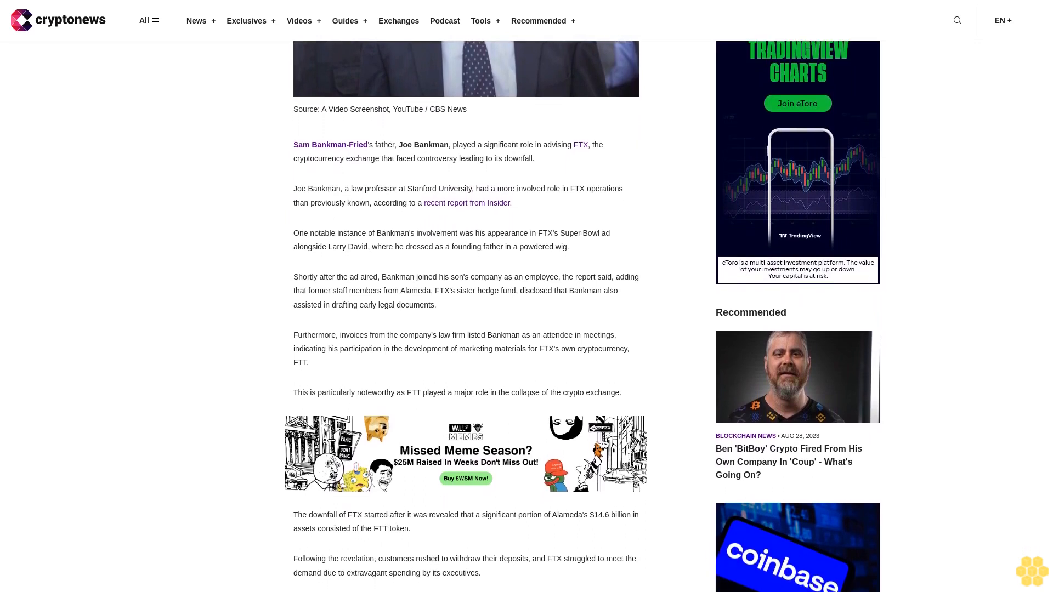
scroll("down", 3)
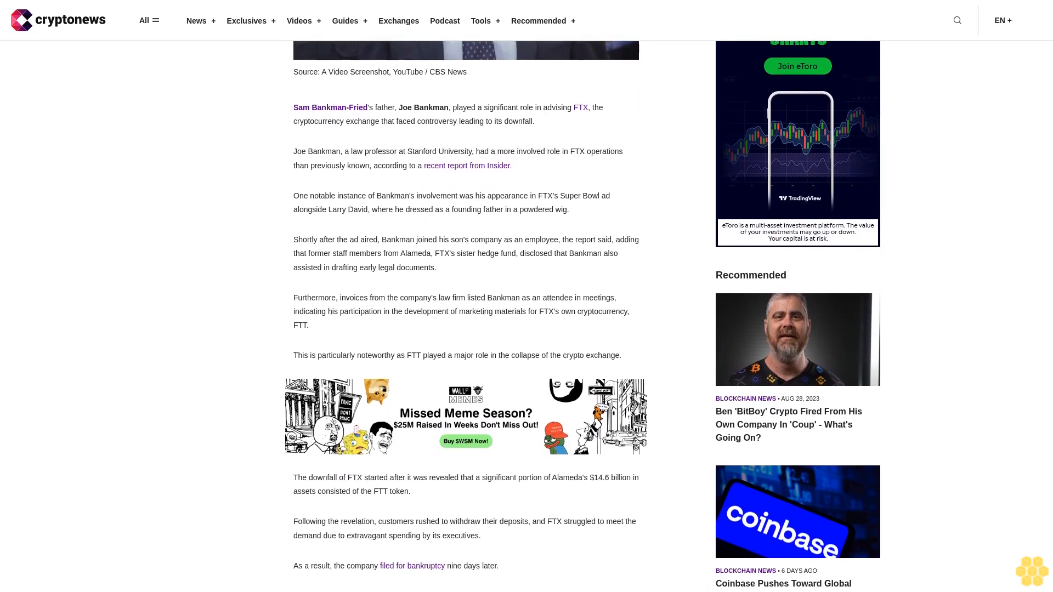
scroll("down", 3)
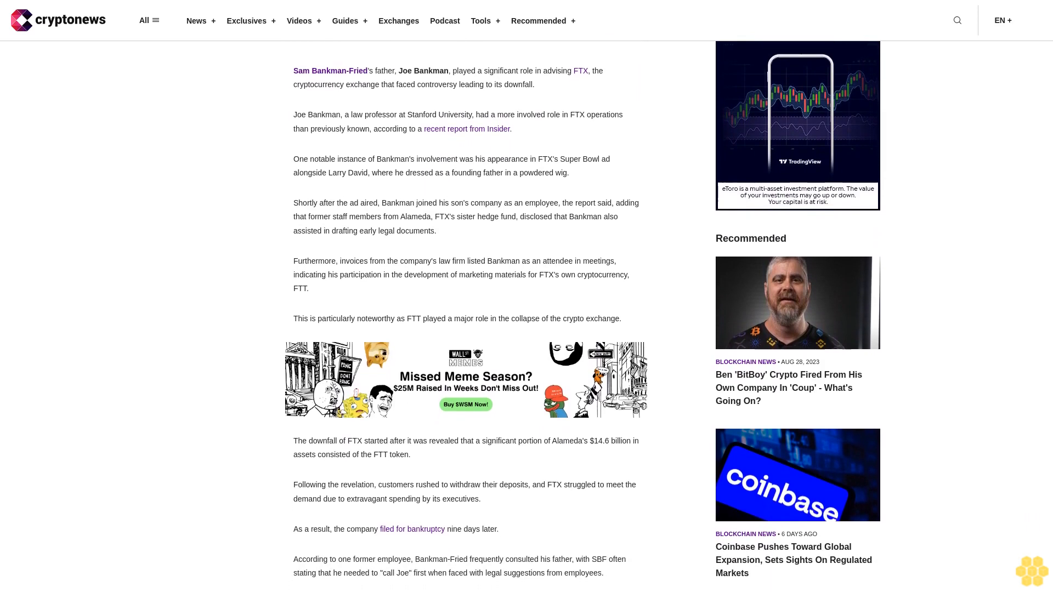
scroll("down", 3)
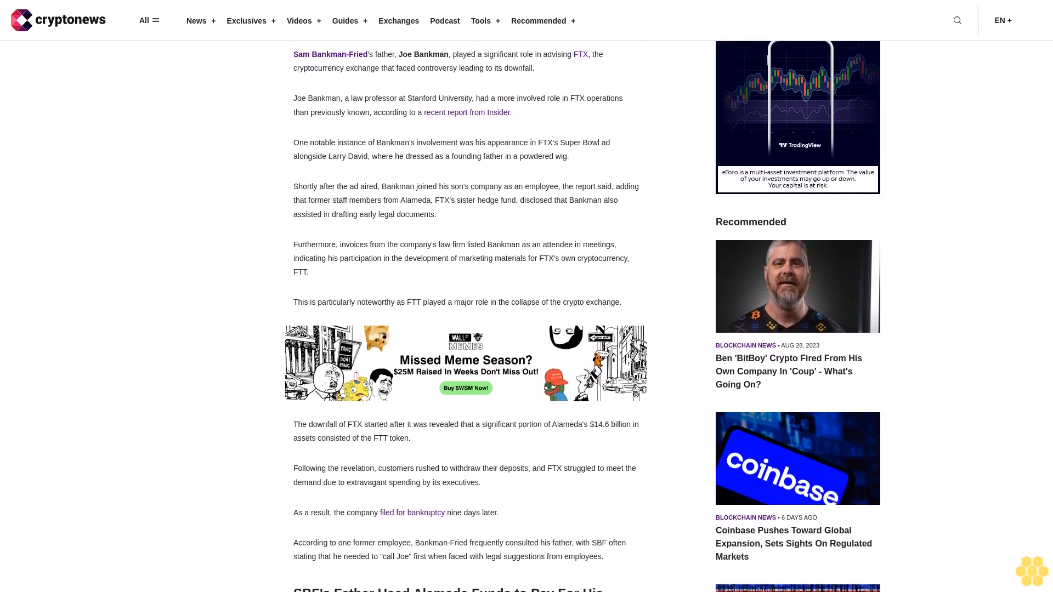
scroll("down", 3)
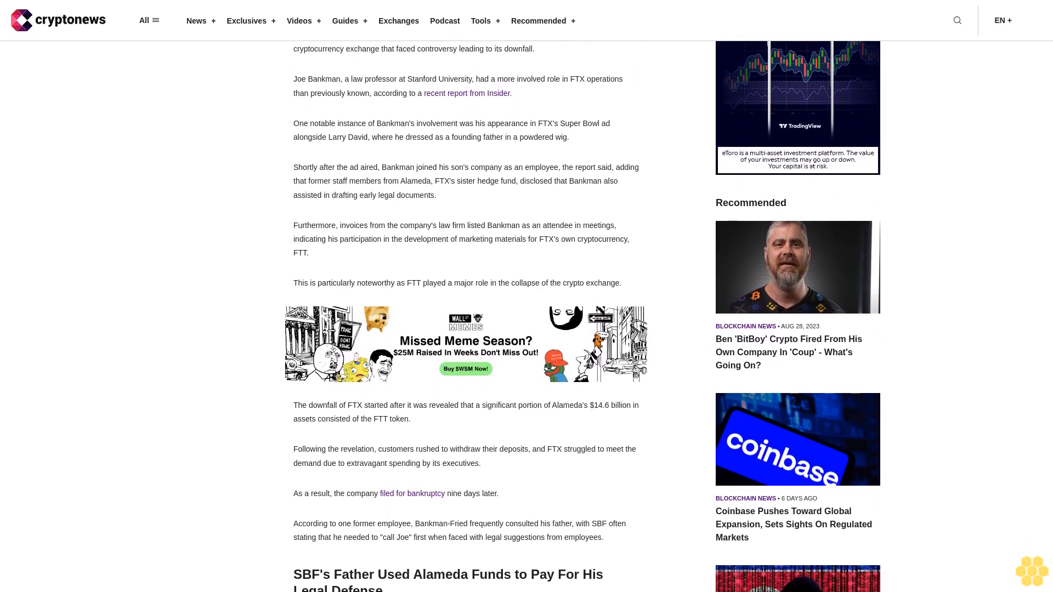
scroll("down", 3)
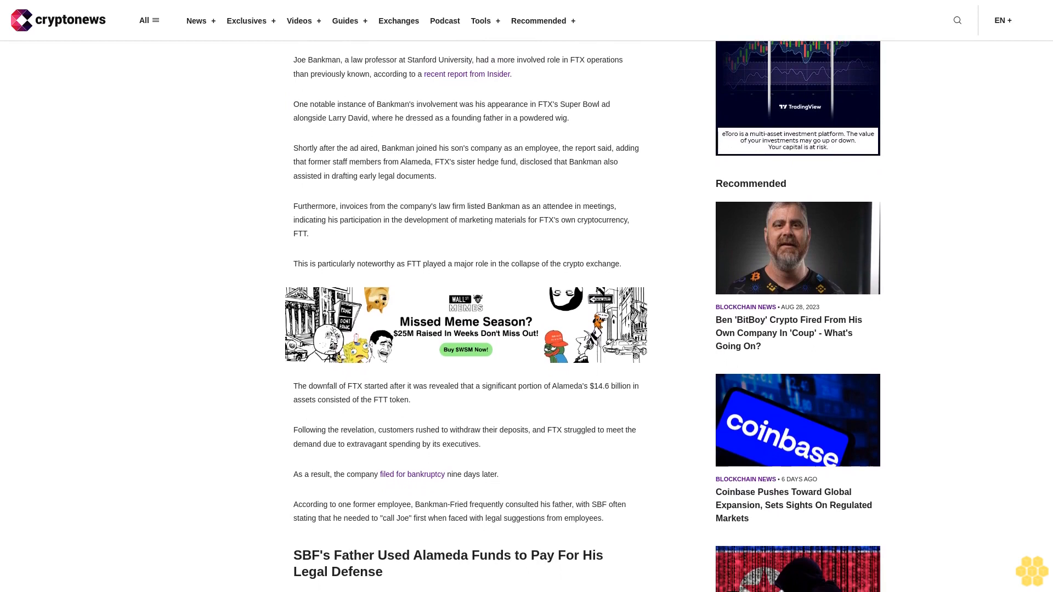
scroll("down", 3)
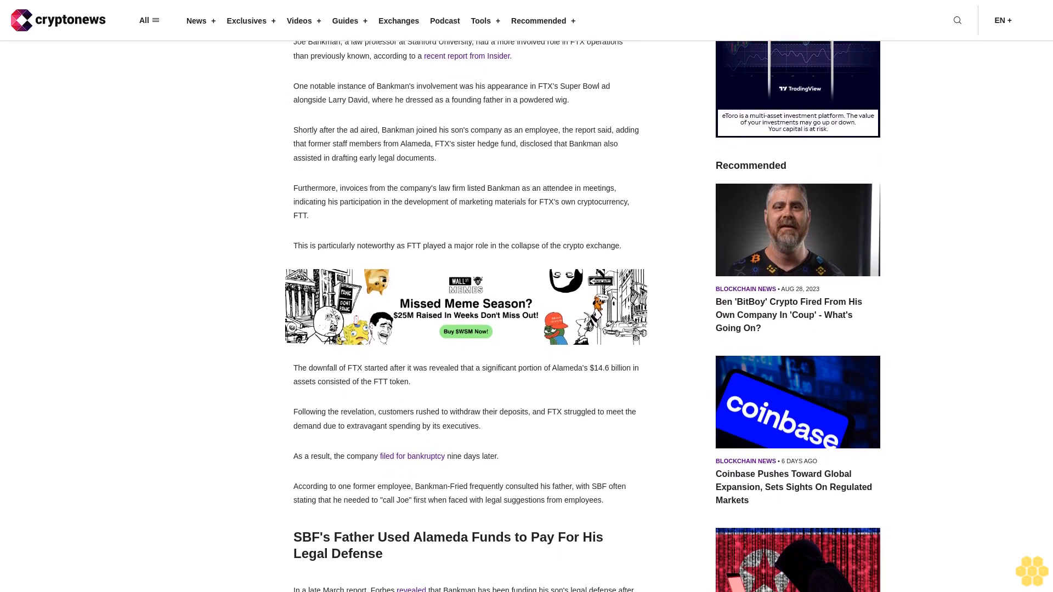
scroll("down", 3)
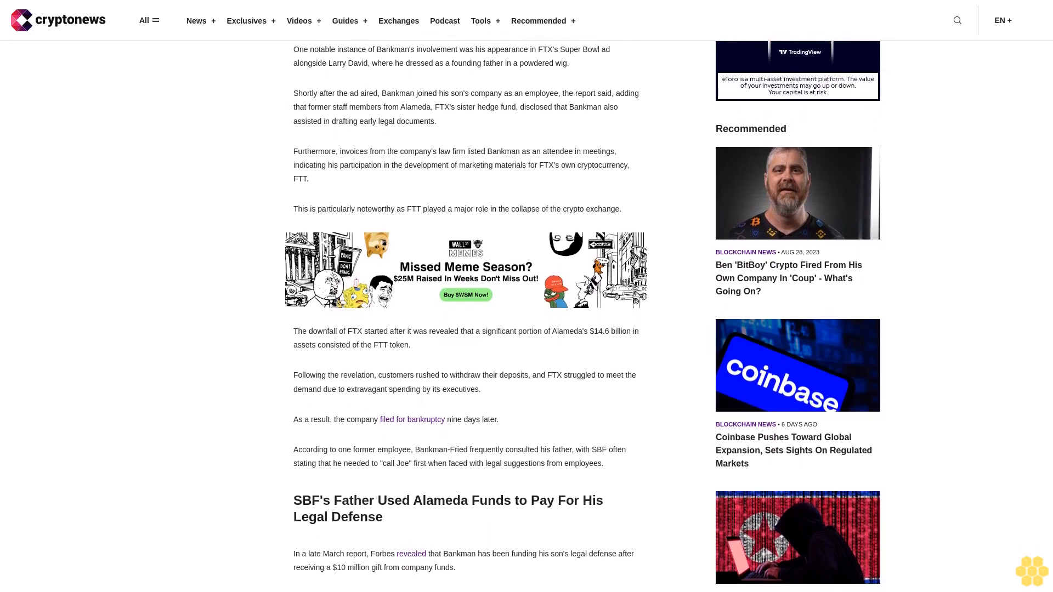
scroll("down", 3)
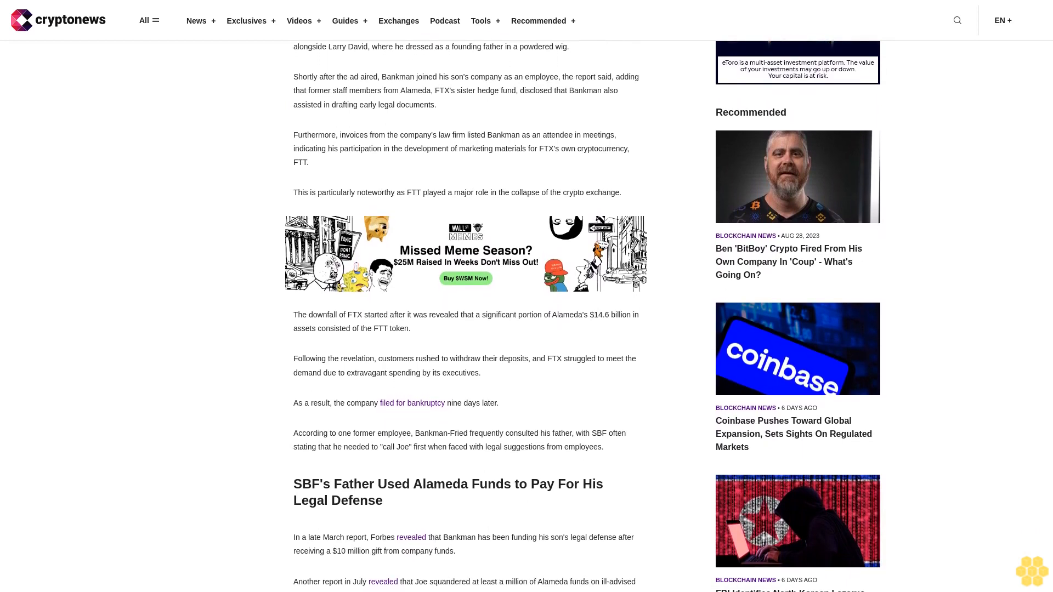
scroll("down", 3)
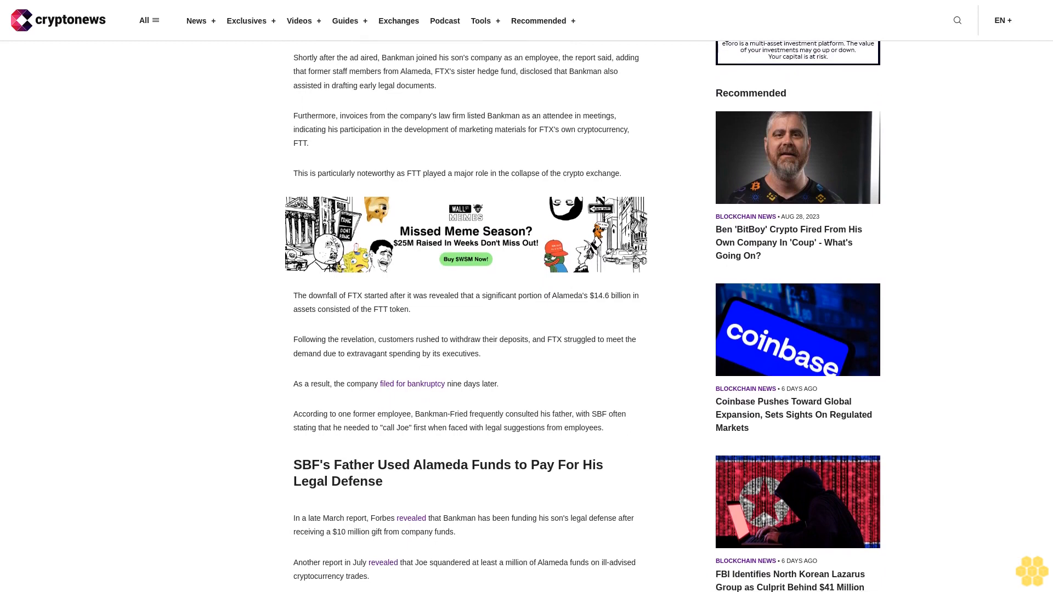
scroll("down", 3)
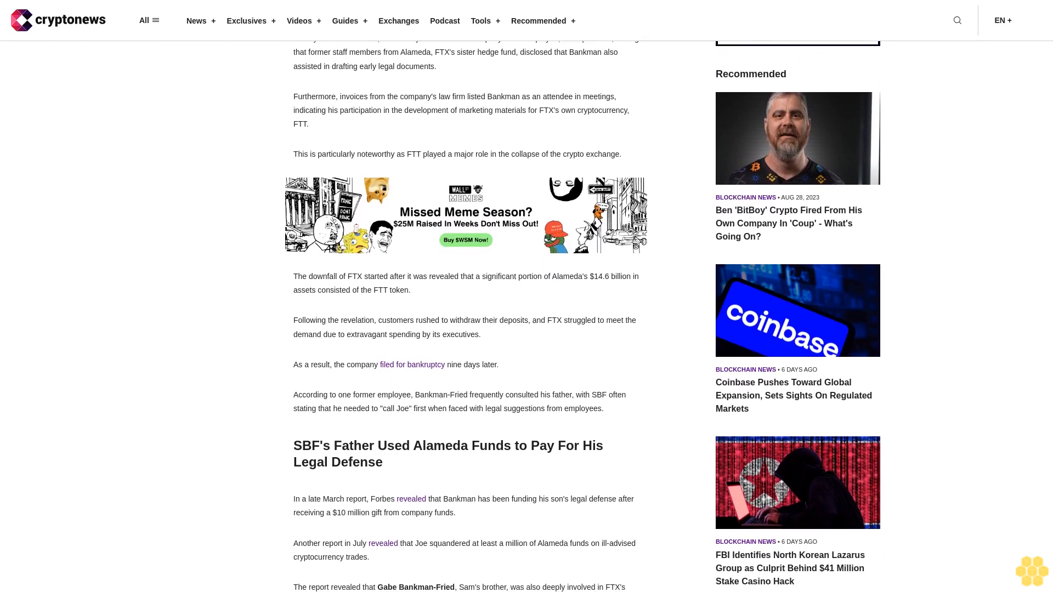
scroll("down", 3)
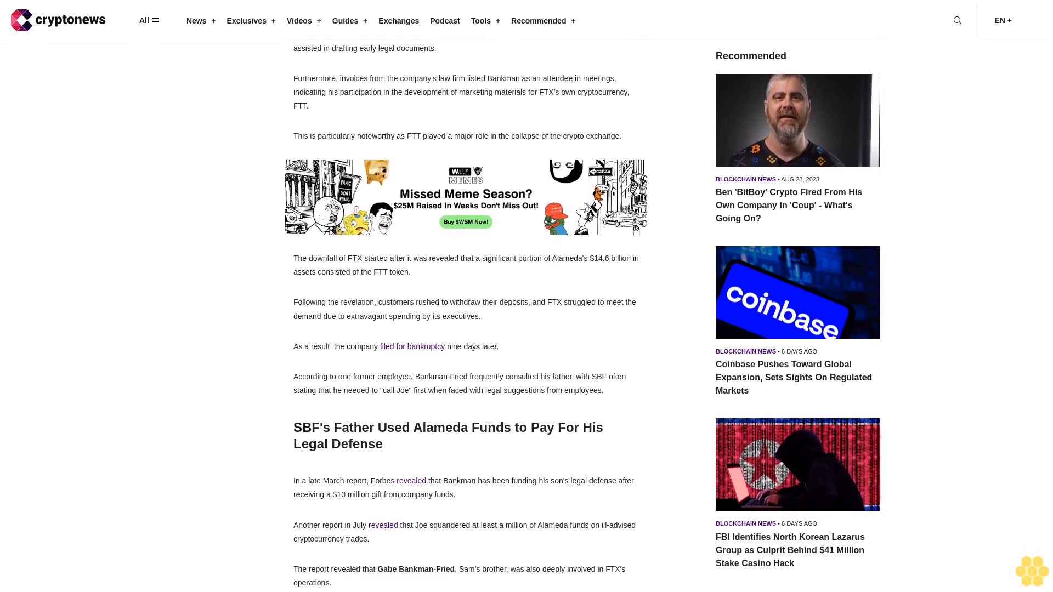
scroll("down", 3)
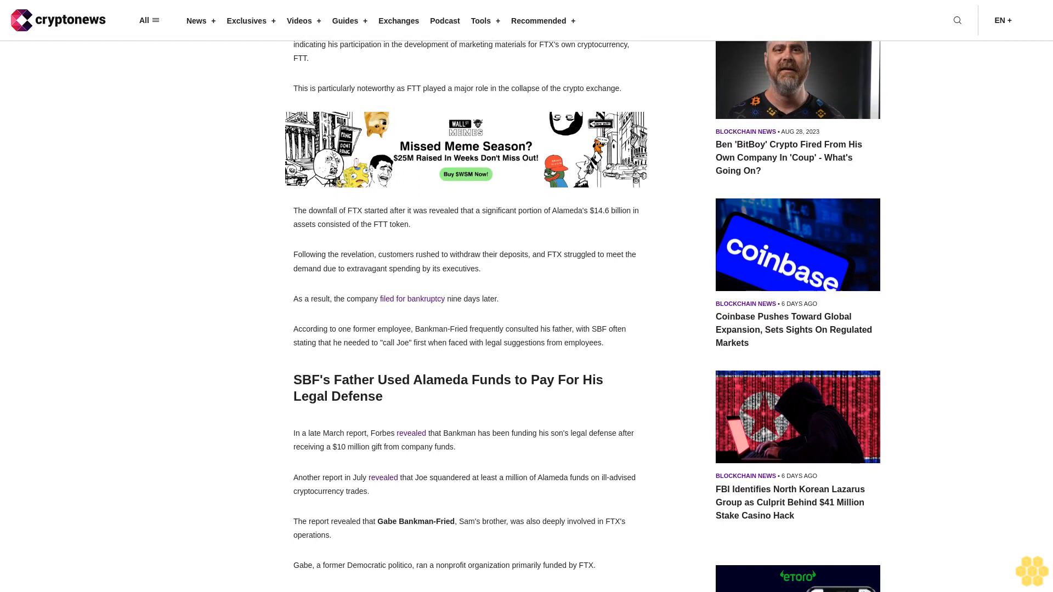
scroll("down", 3)
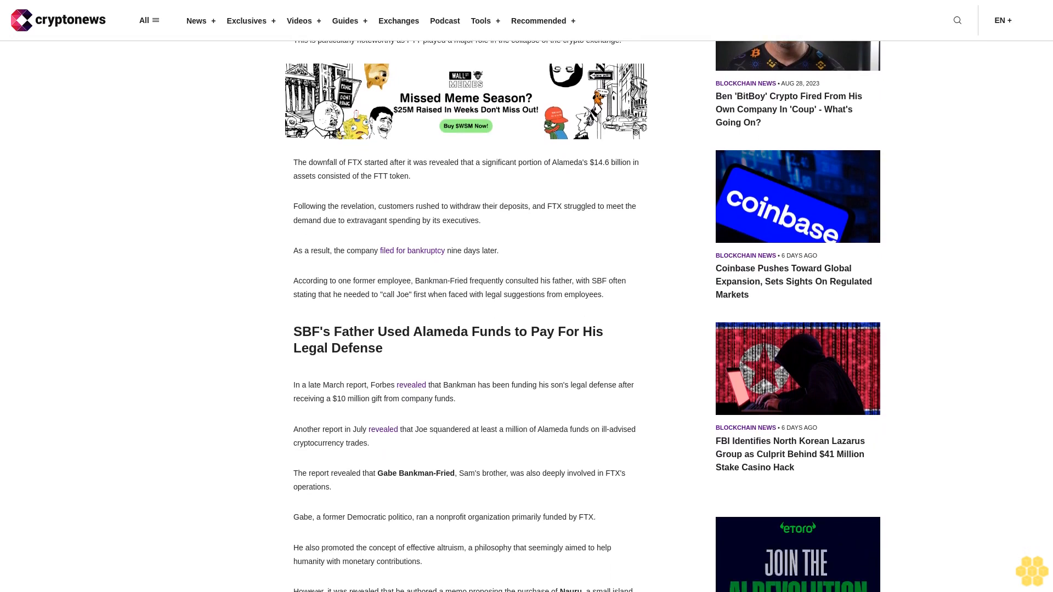
scroll("down", 3)
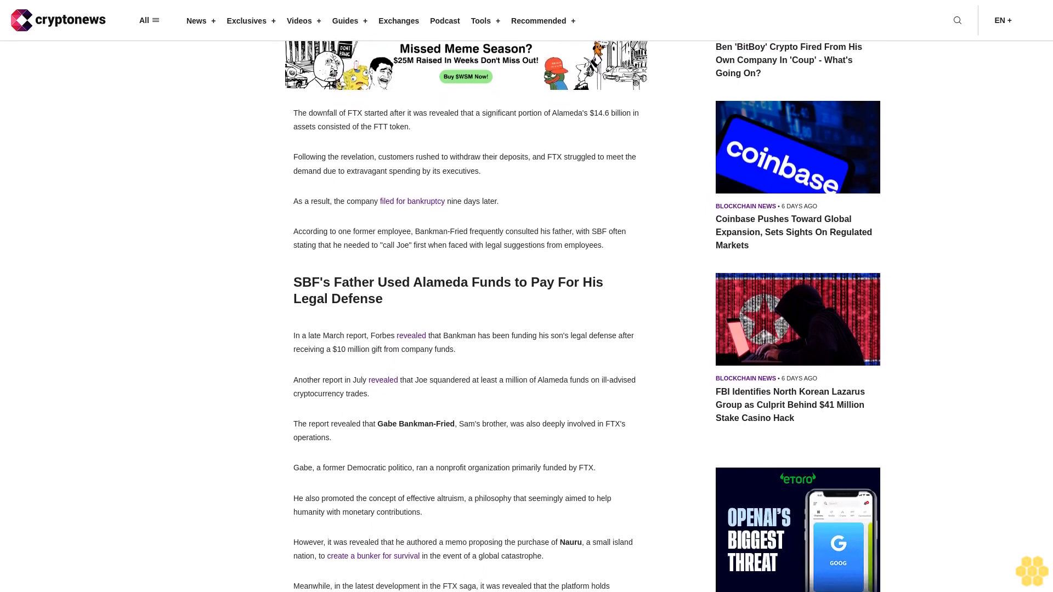
scroll("down", 3)
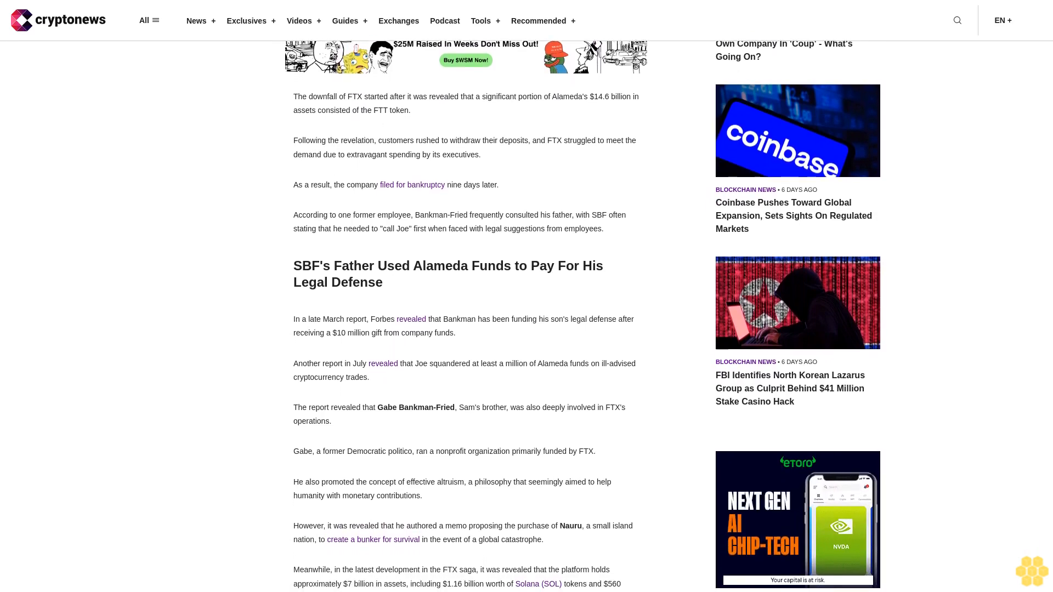
scroll("down", 3)
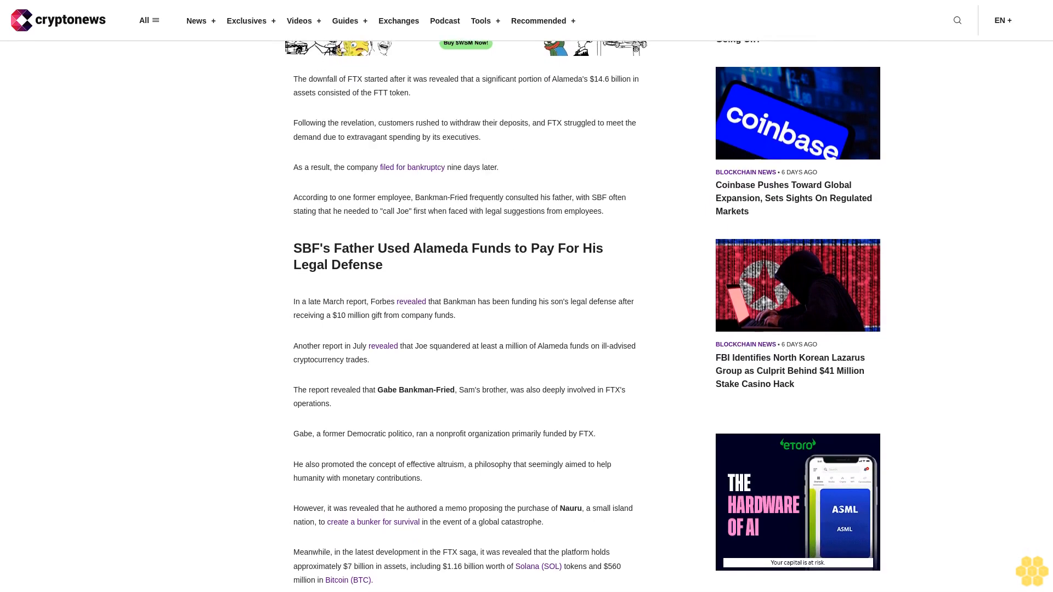
scroll("up", 3)
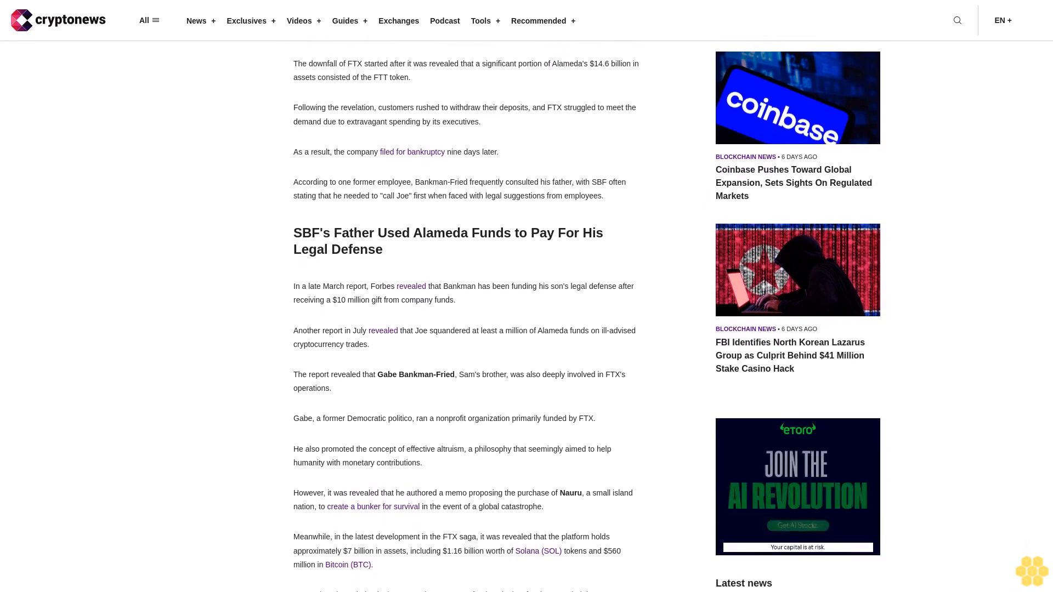
scroll("up", 3)
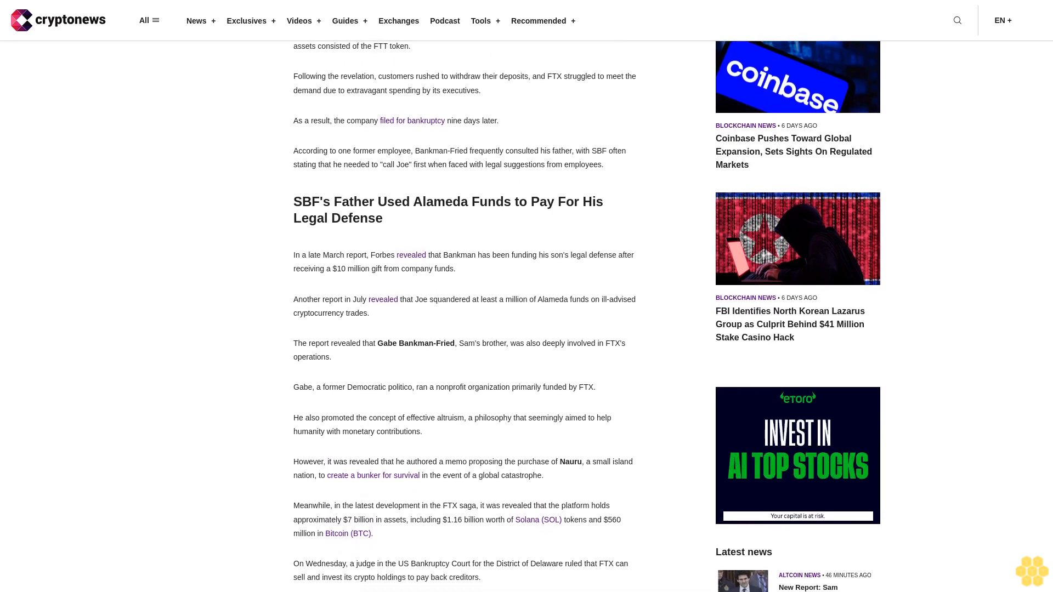
scroll("down", 3)
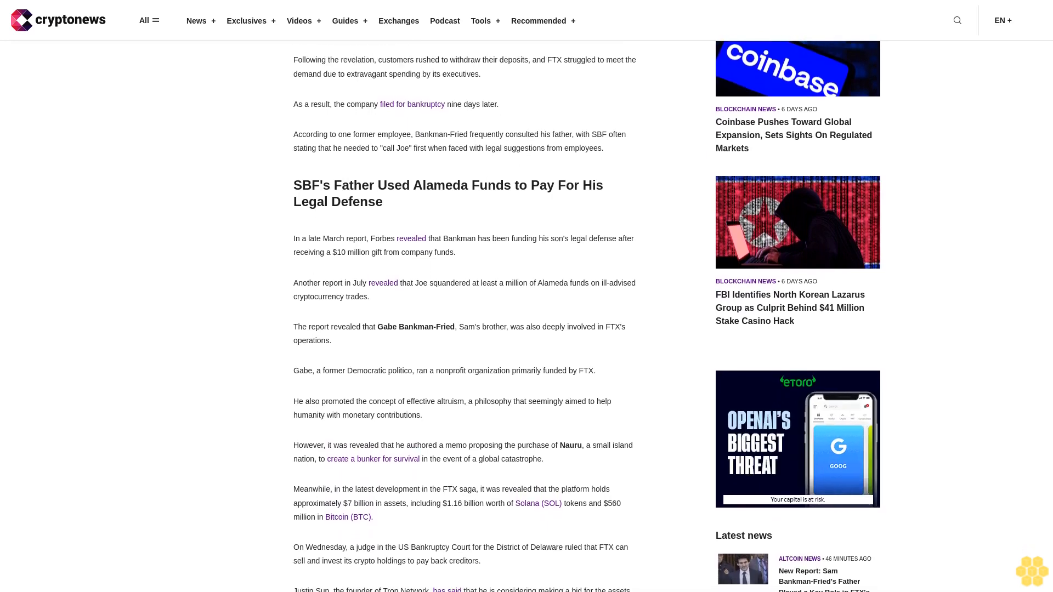
scroll("down", 3)
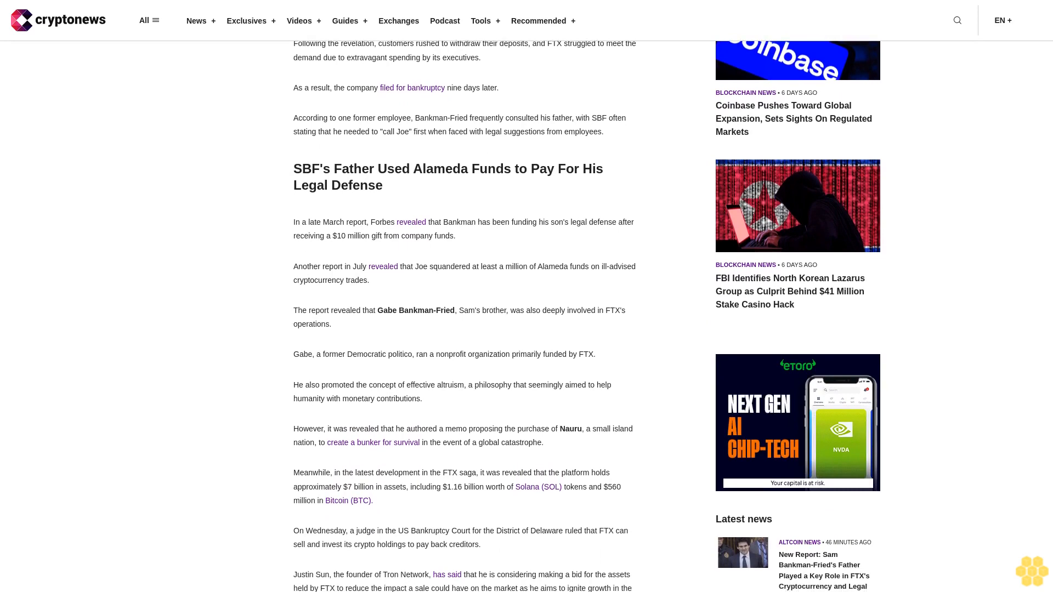
scroll("down", 3)
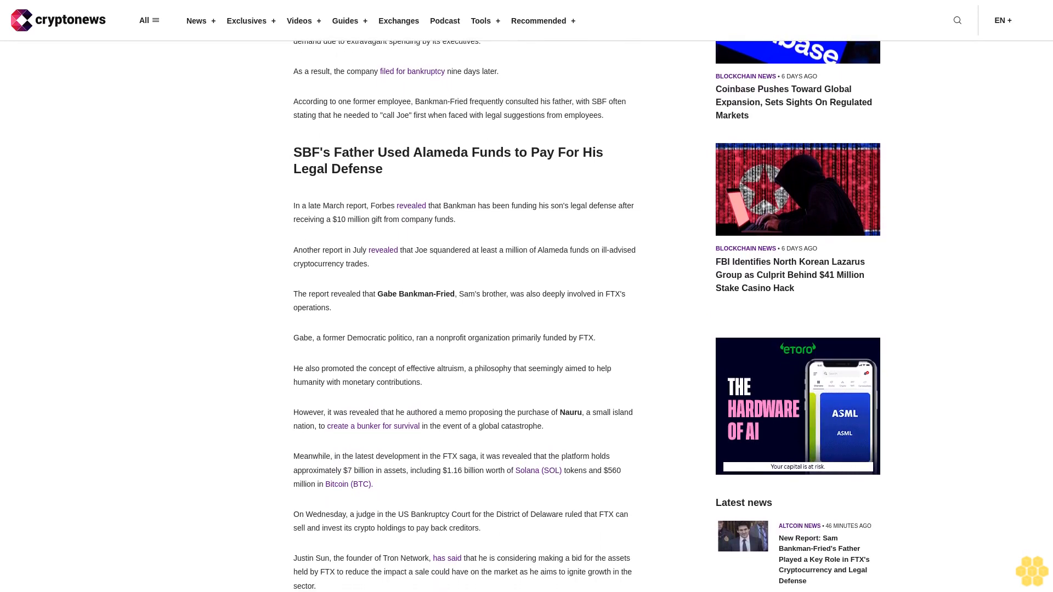
scroll("down", 3)
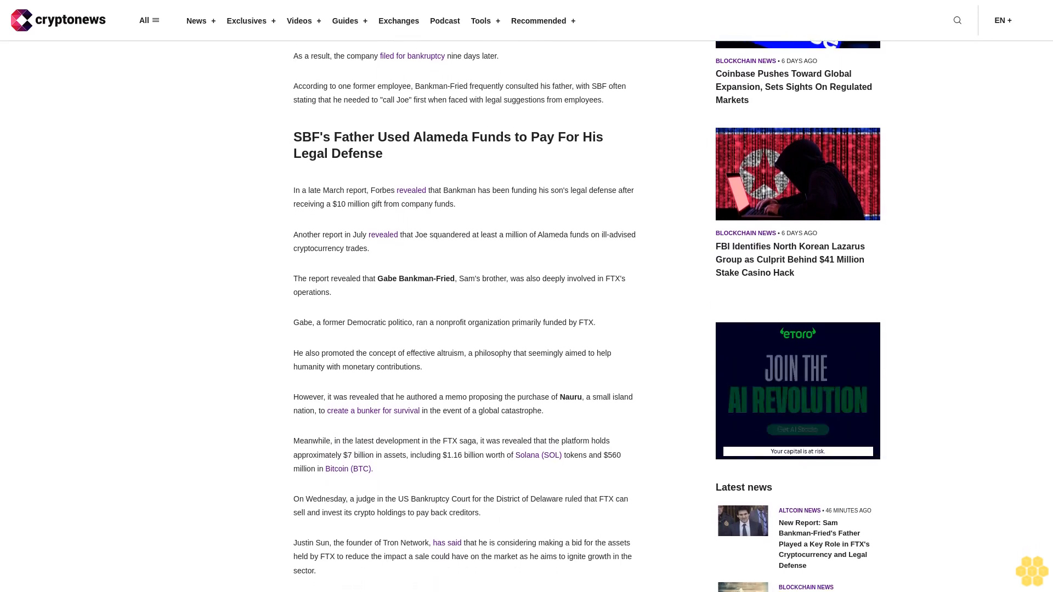
scroll("down", 3)
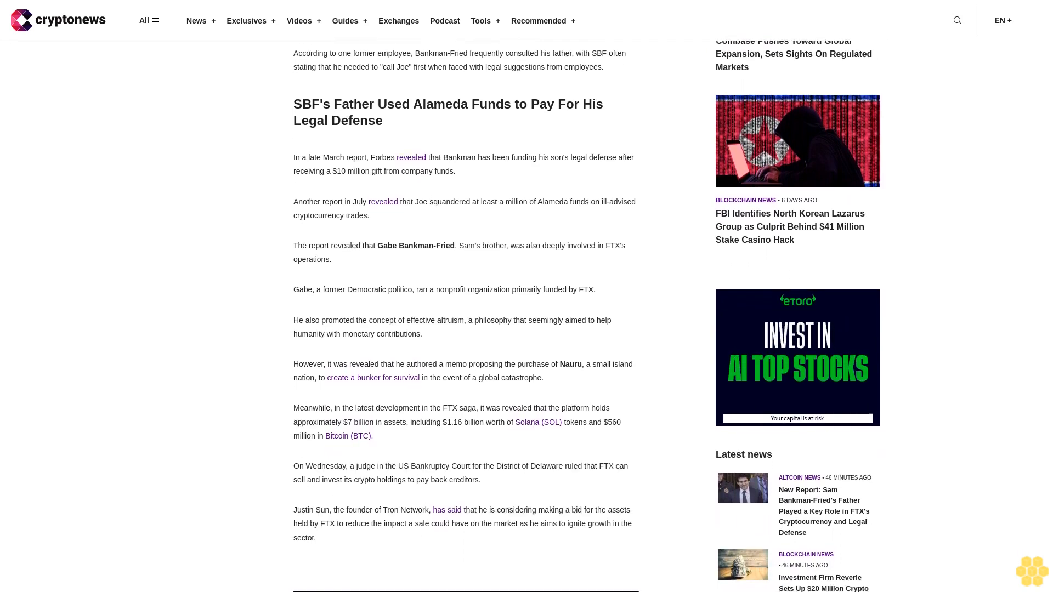
scroll("down", 3)
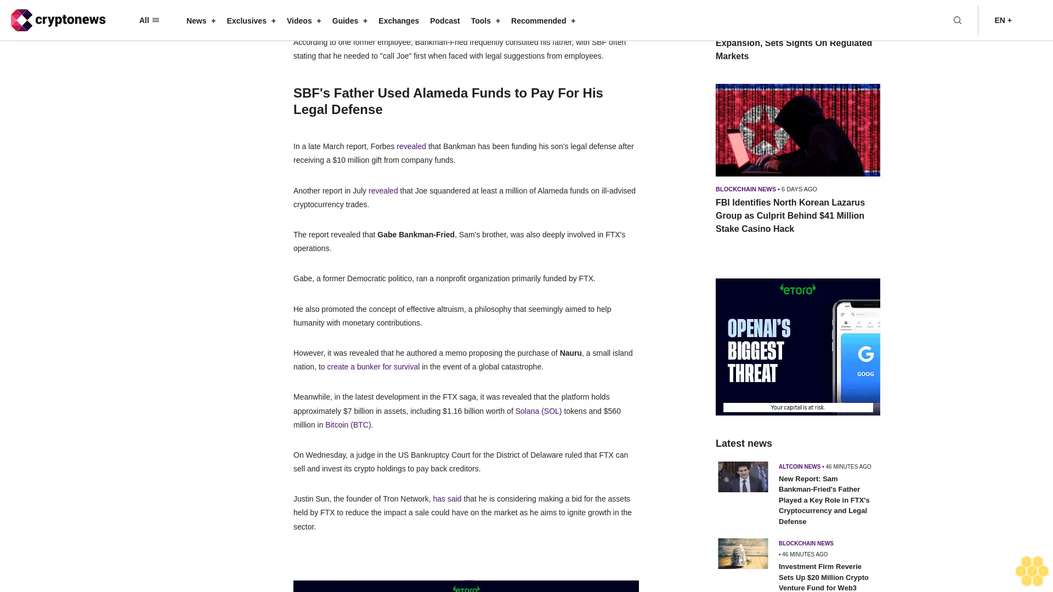
scroll("down", 3)
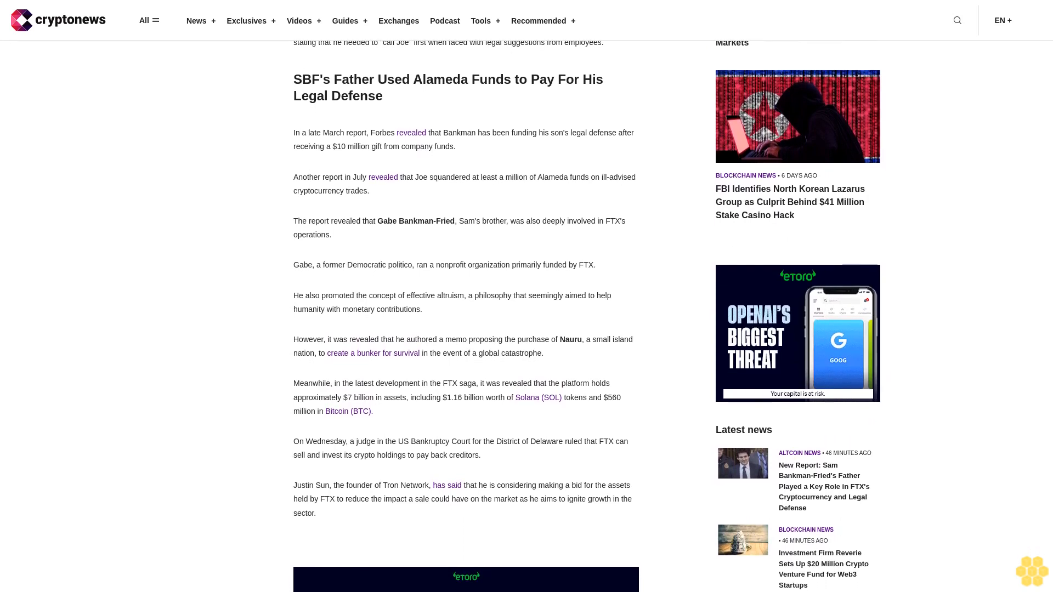
scroll("up", 3)
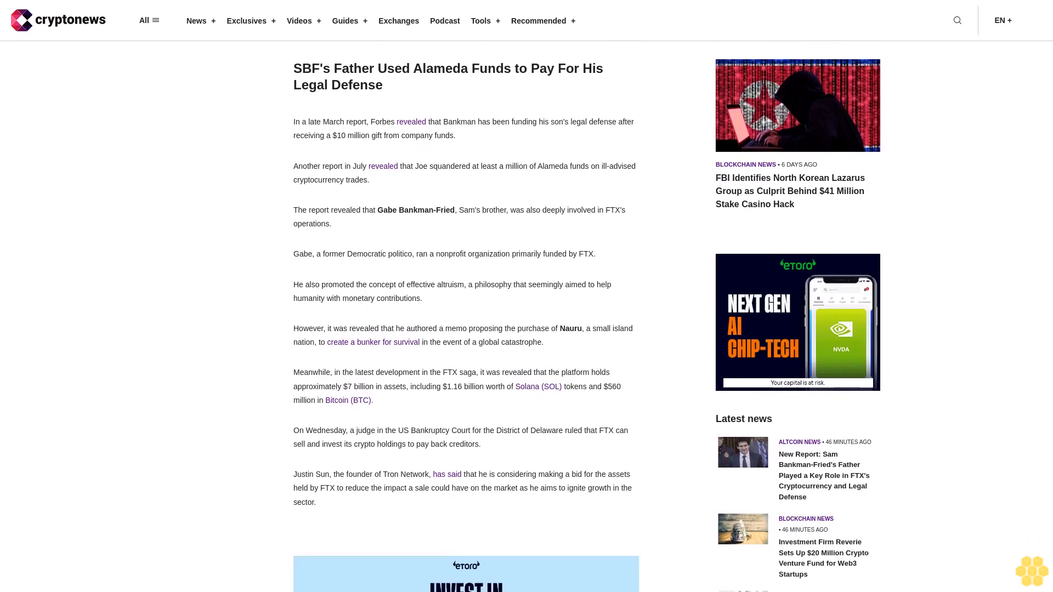
scroll("down", 3)
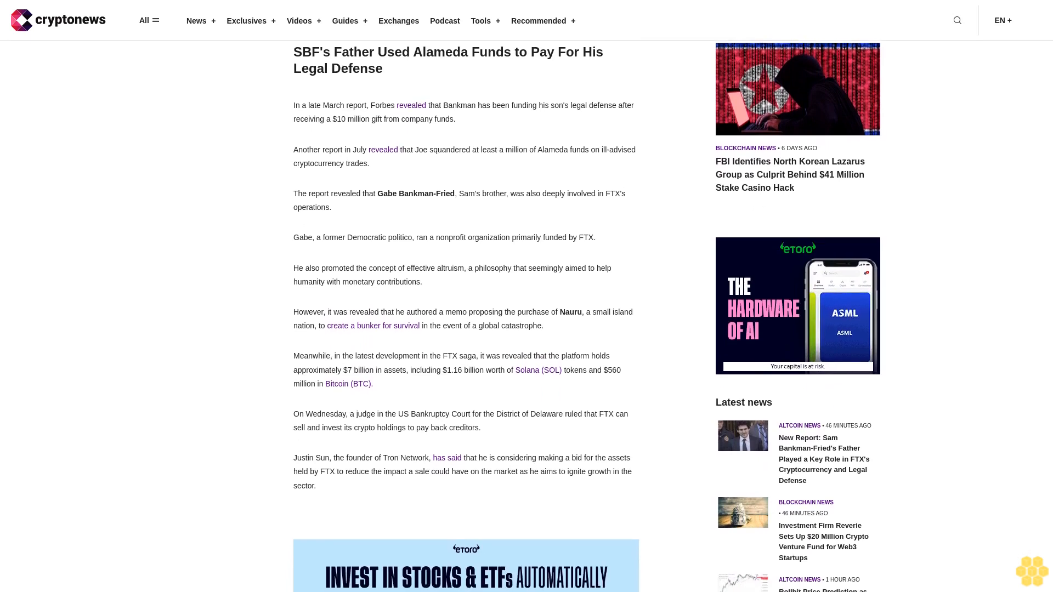
scroll("down", 3)
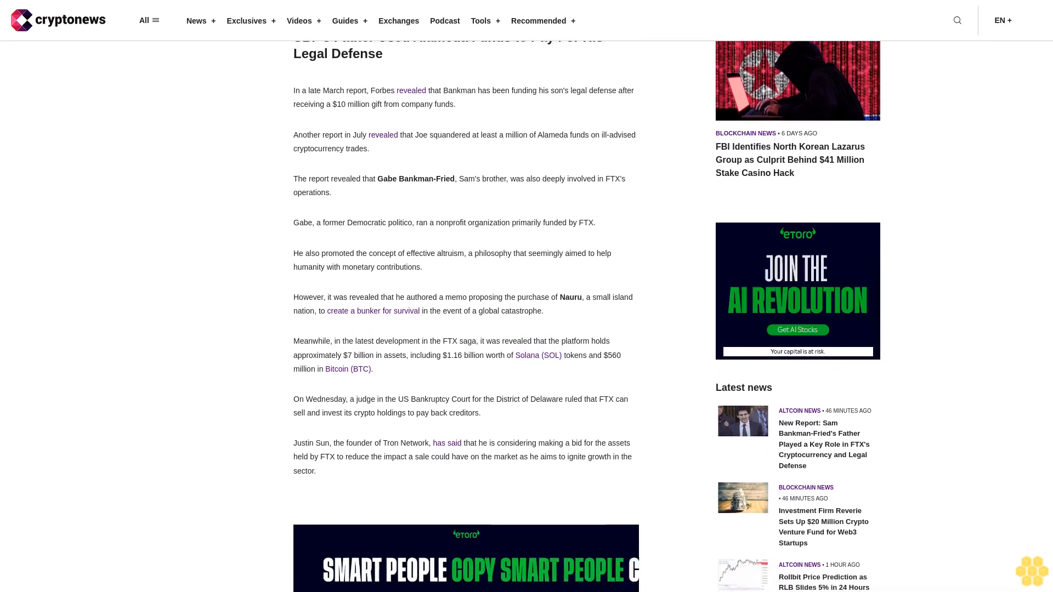
scroll("down", 3)
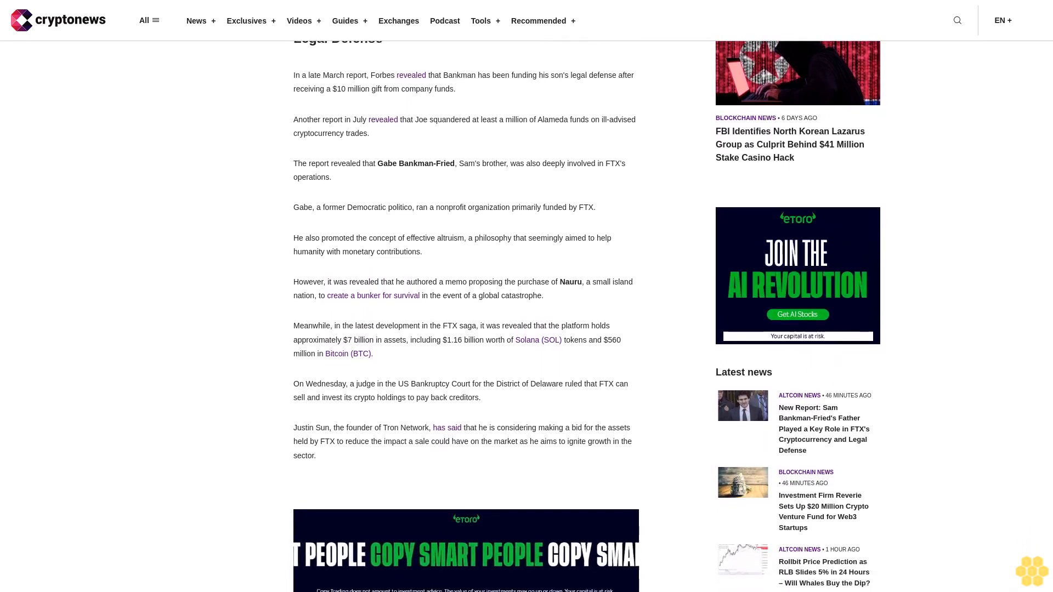